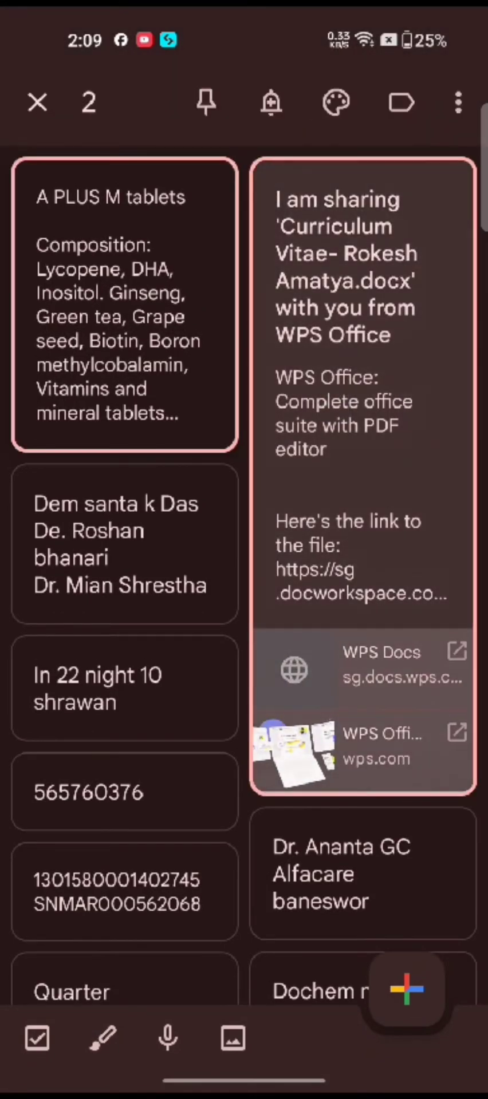
# Add the Dem santa note to the selection and bring up bulk actions for the three notes
pyautogui.click(125, 545)
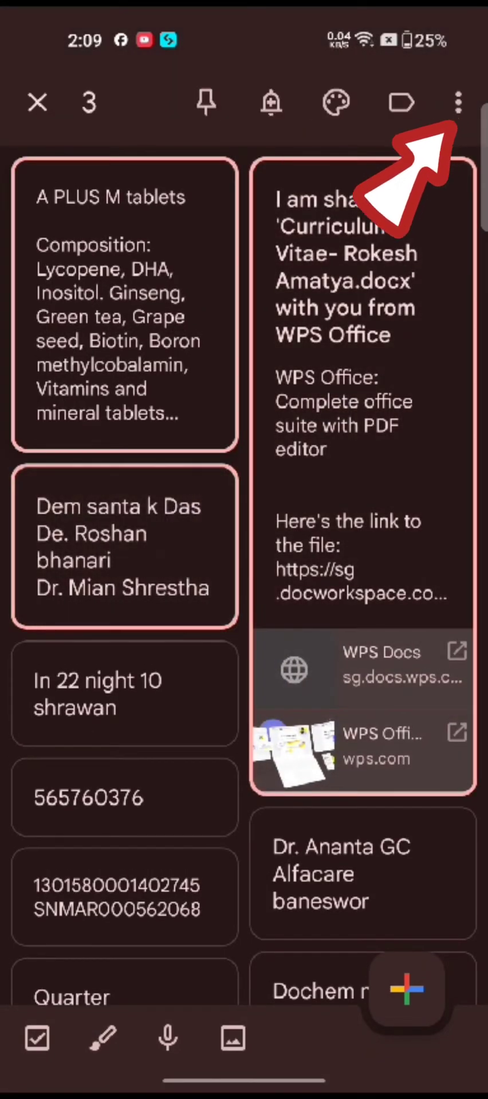
pyautogui.click(458, 102)
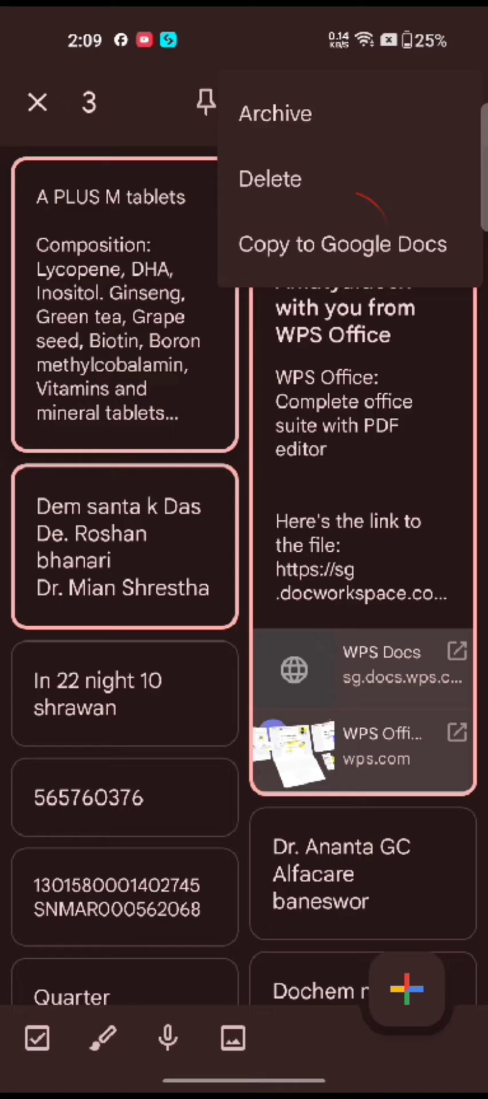
# Copy the selected notes to Google Docs using the second account
pyautogui.click(343, 244)
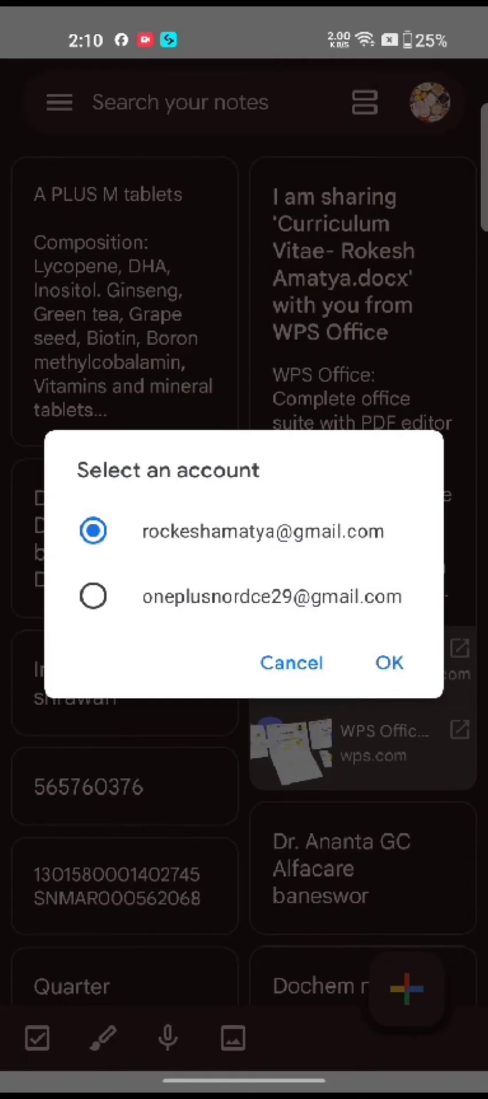
pyautogui.click(389, 663)
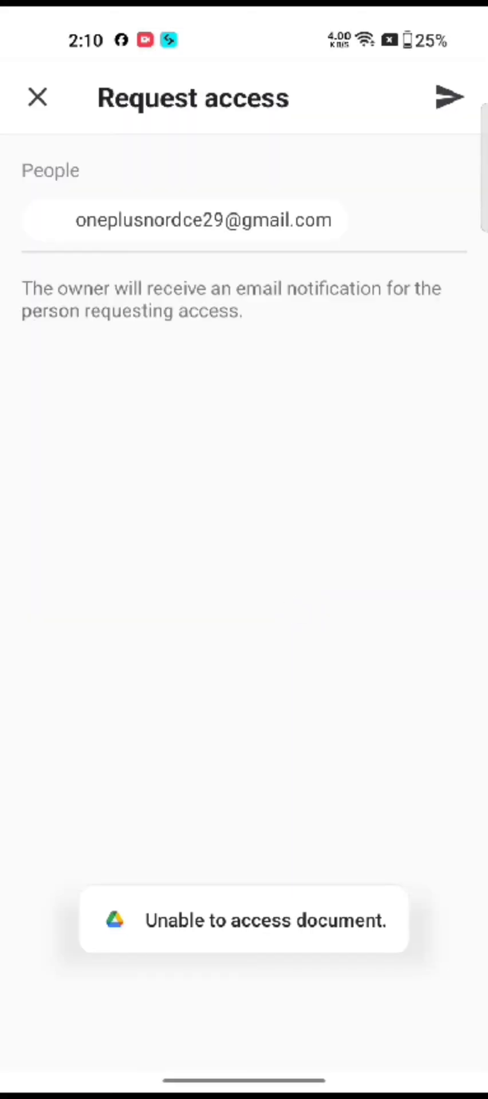
# Send the access request to the document owner from the Request access screen
pyautogui.click(449, 96)
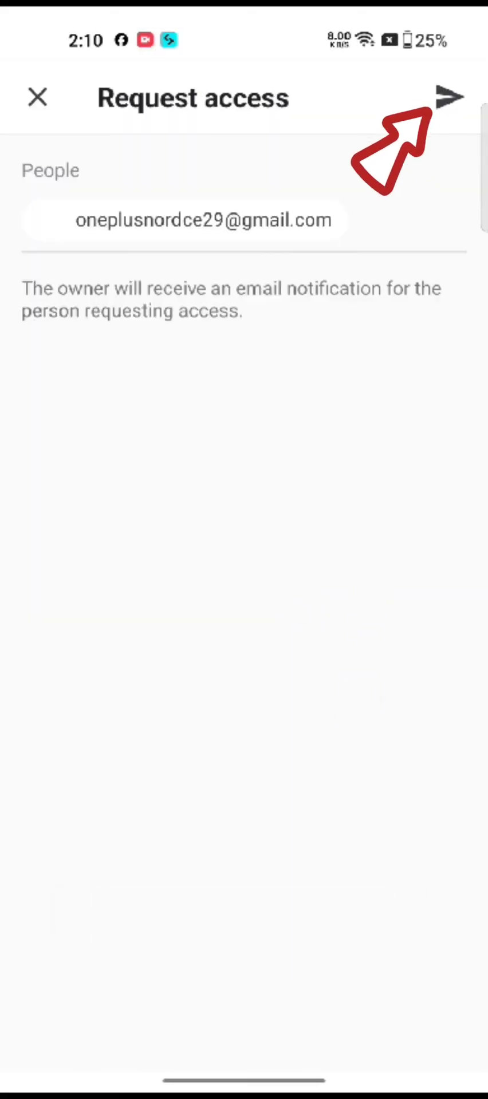
pyautogui.click(450, 96)
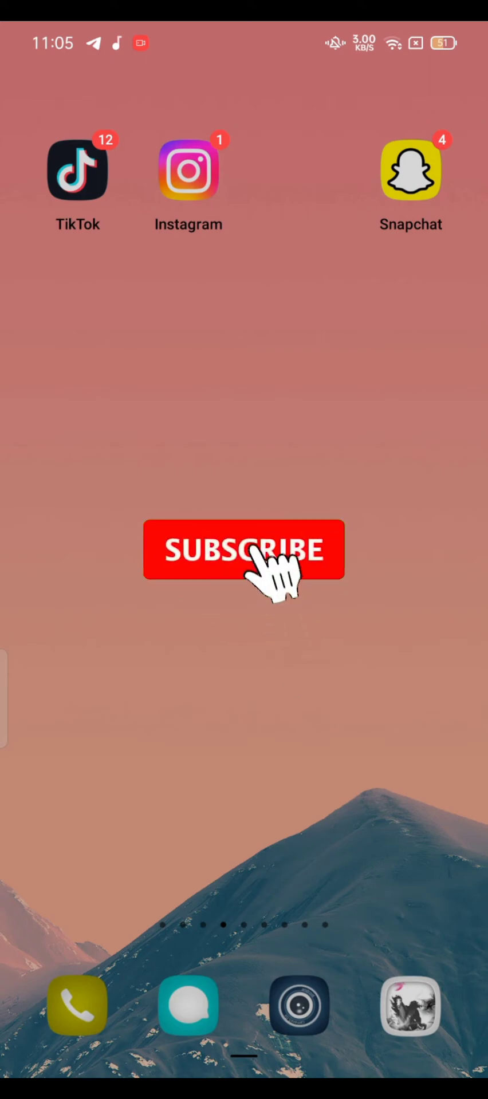
pyautogui.click(243, 550)
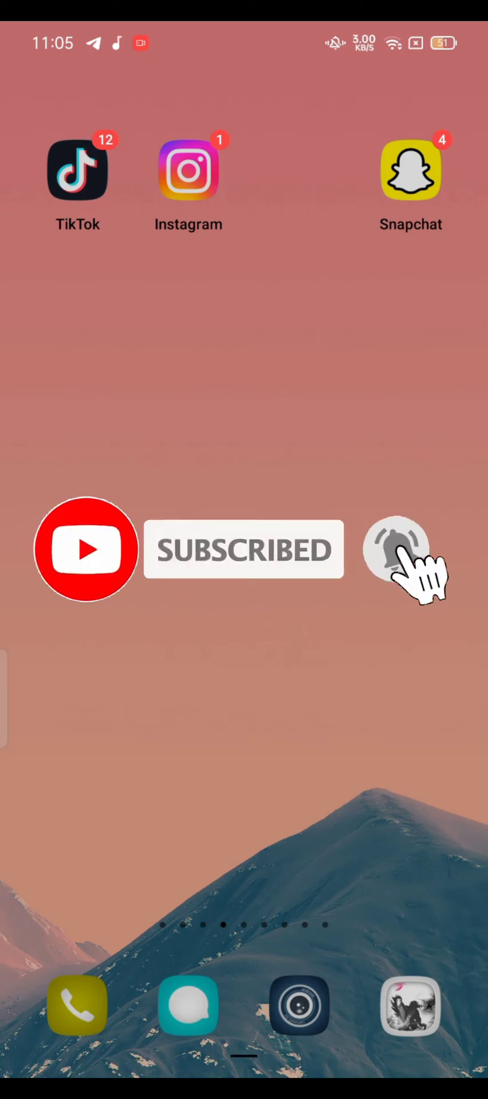
pyautogui.click(396, 550)
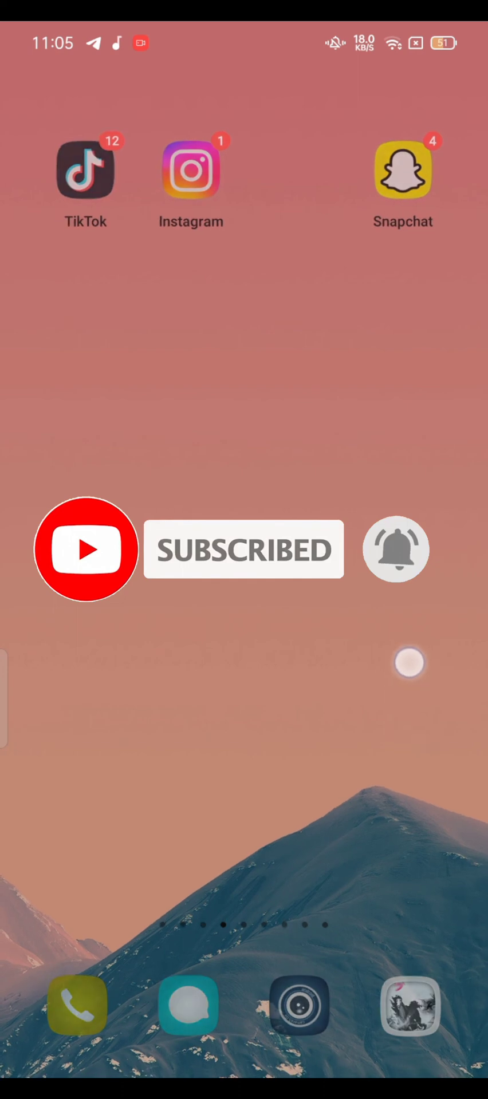